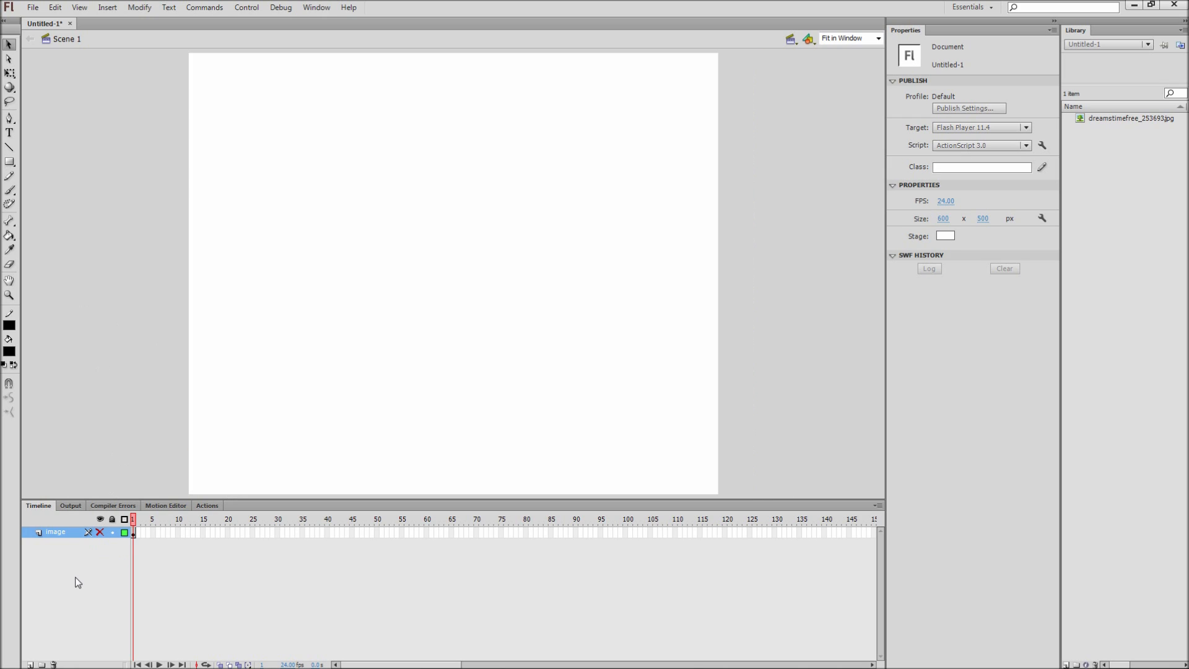
mouse_move(51, 623)
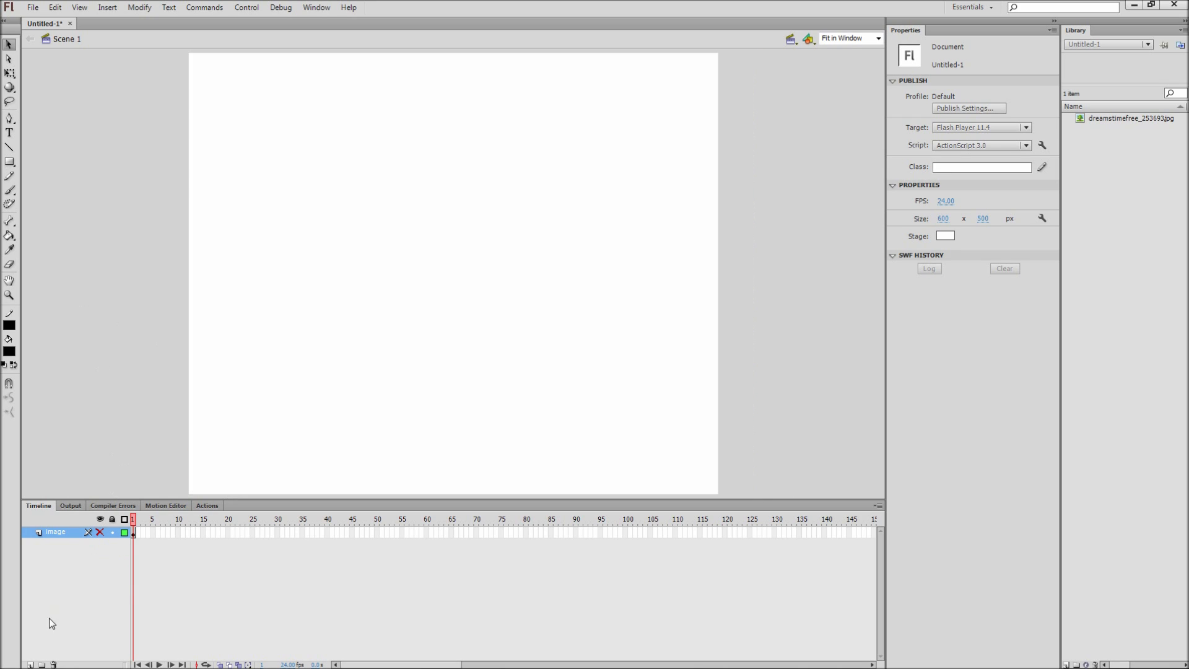
Add a new layer above the image layer for the mask shape.
left_click(30, 666)
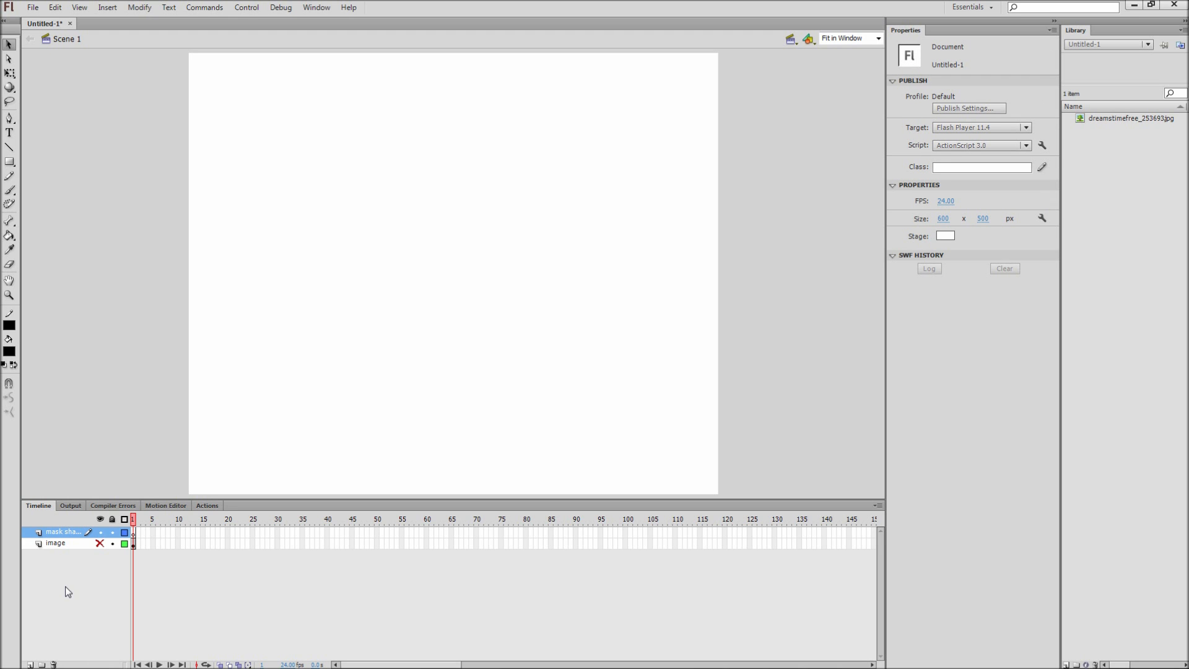
mouse_move(54, 409)
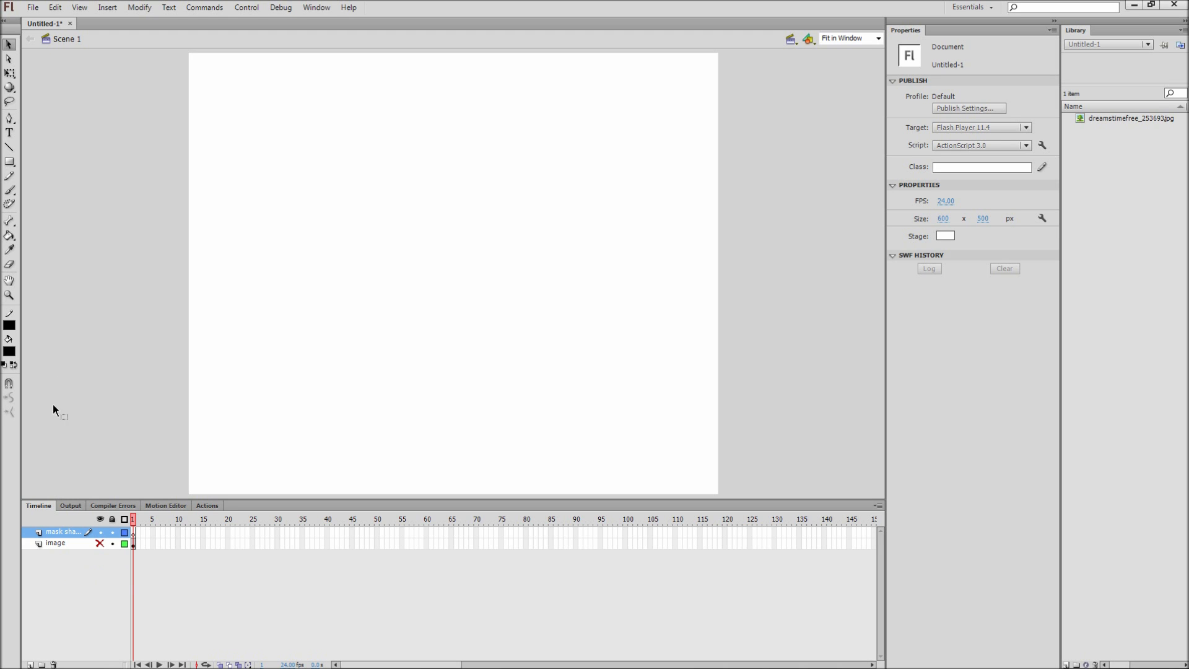
Turn a black rectangle into a triangle by deleting its top-left corner point.
left_click(10, 162)
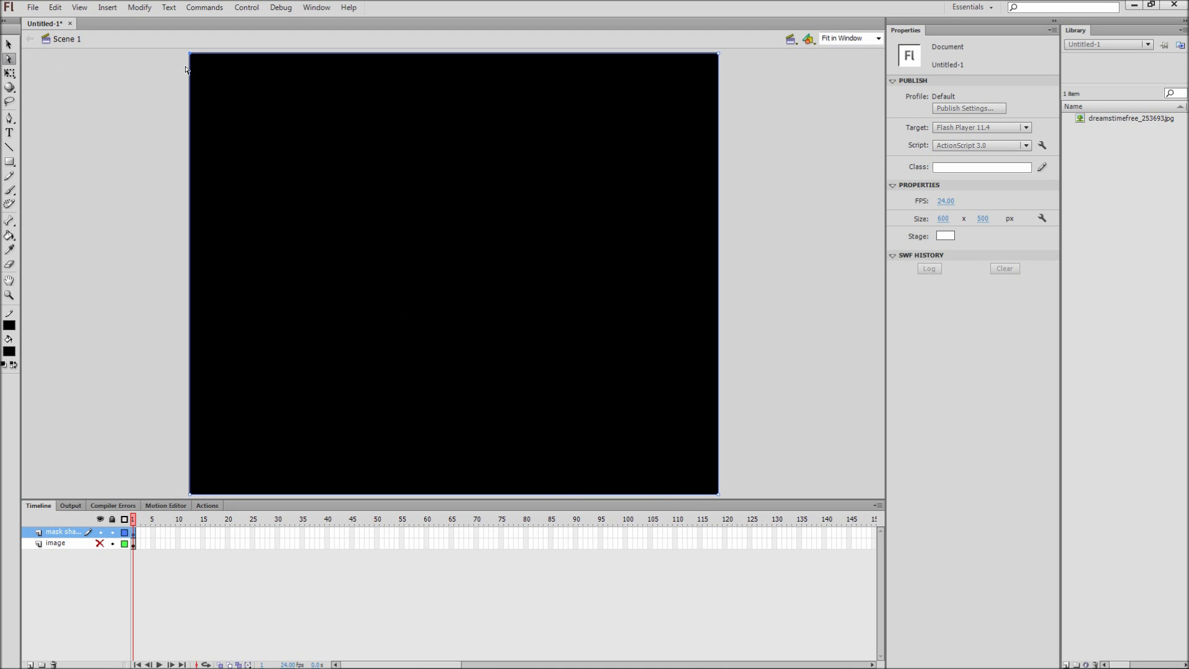
left_click(10, 119)
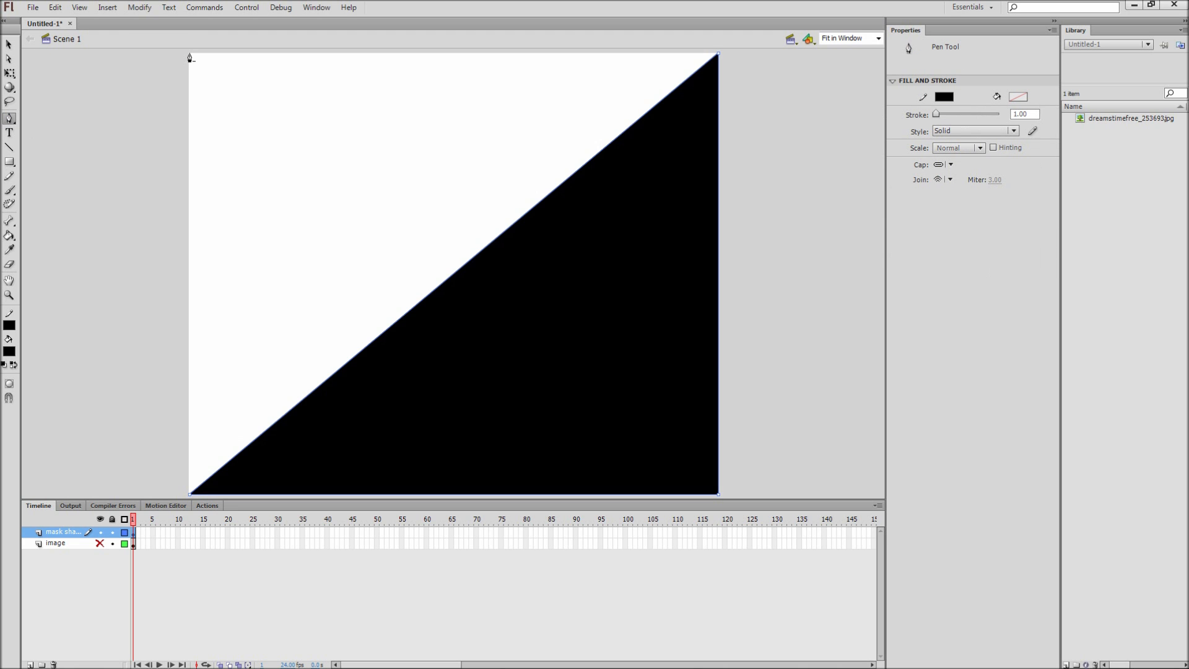
left_click(10, 44)
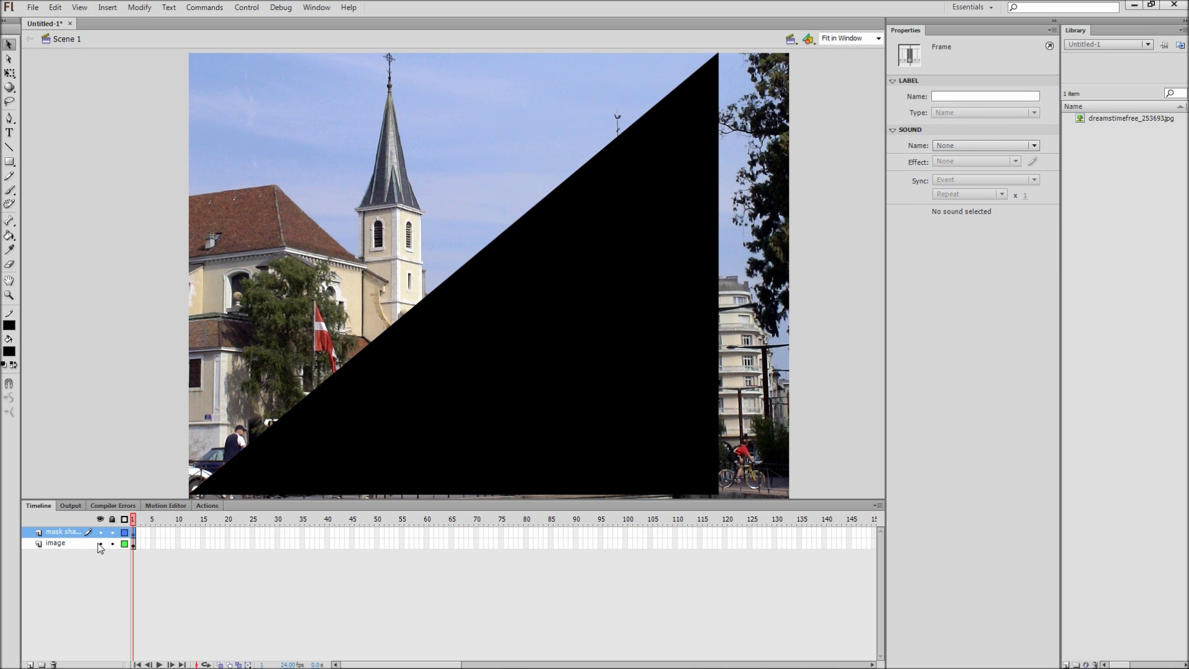
Set the Mask Shape layer as a mask over the image layer.
right_click(65, 532)
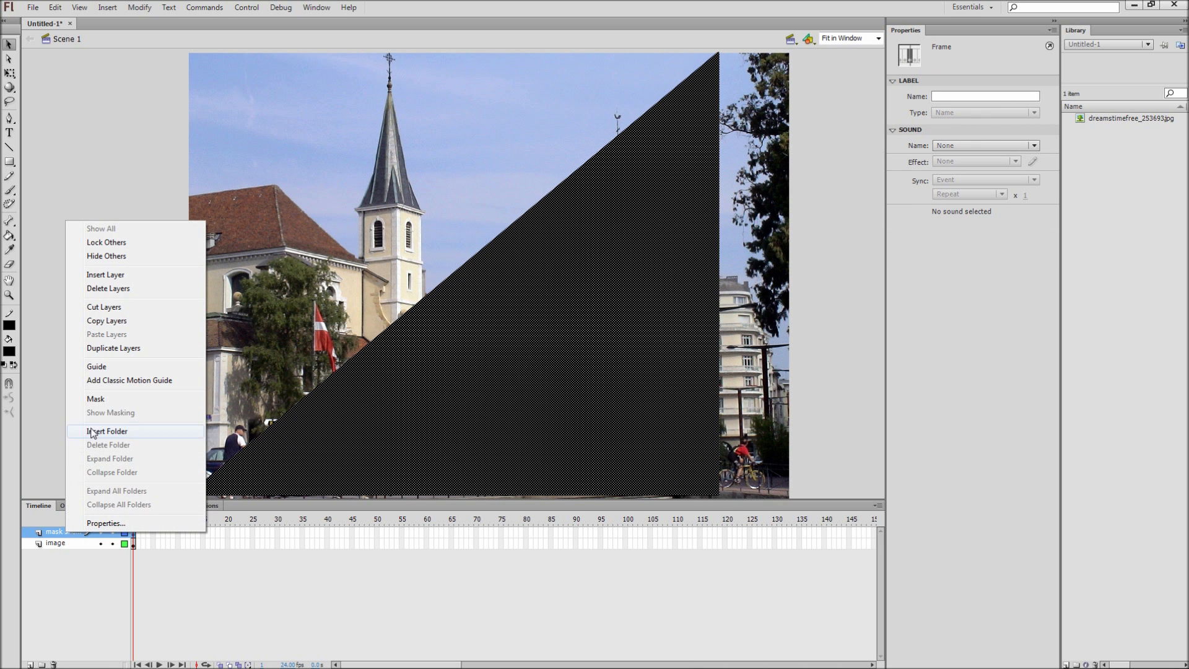
left_click(95, 399)
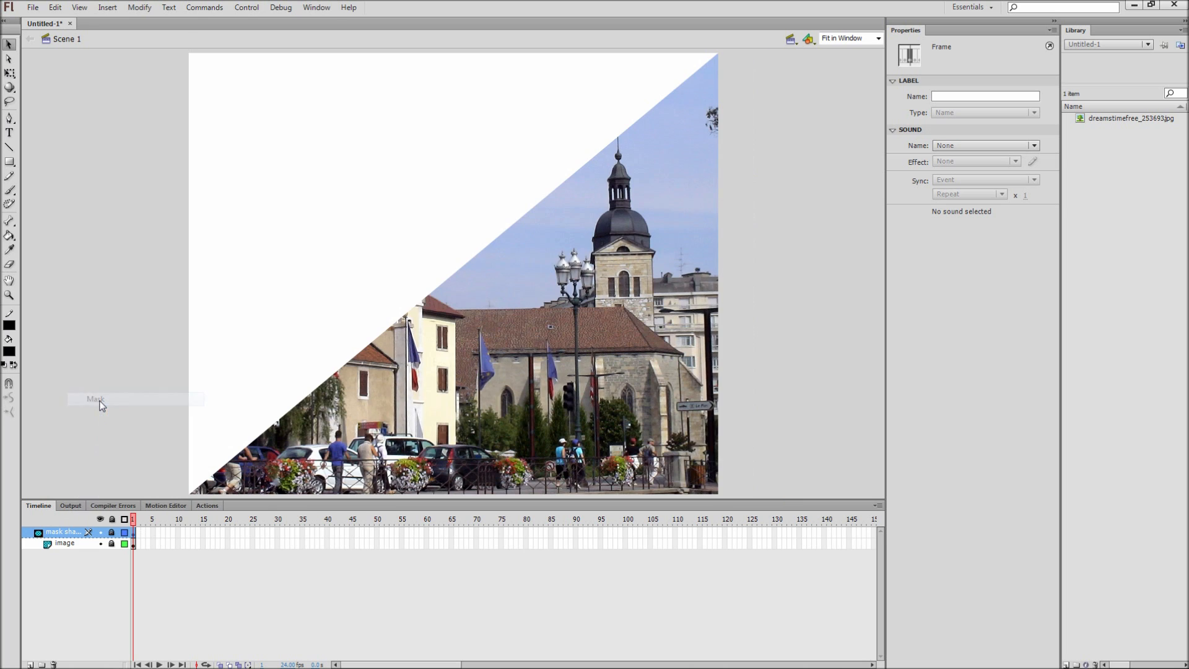